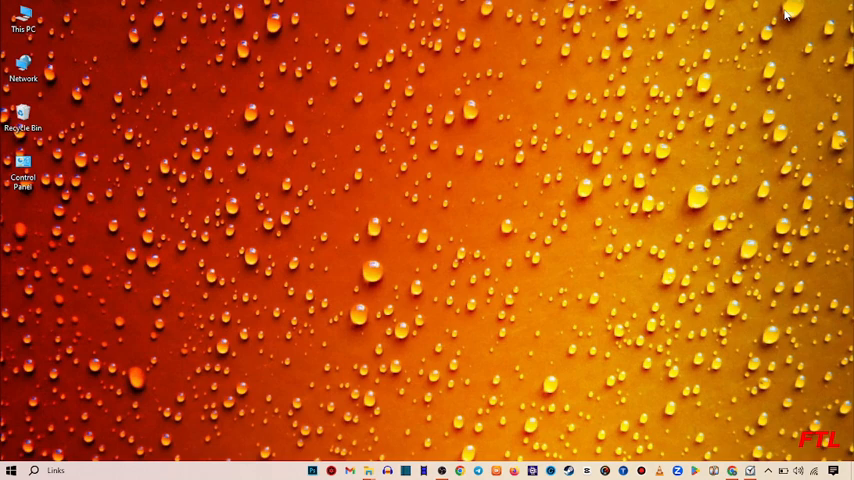
mouse_move(656, 120)
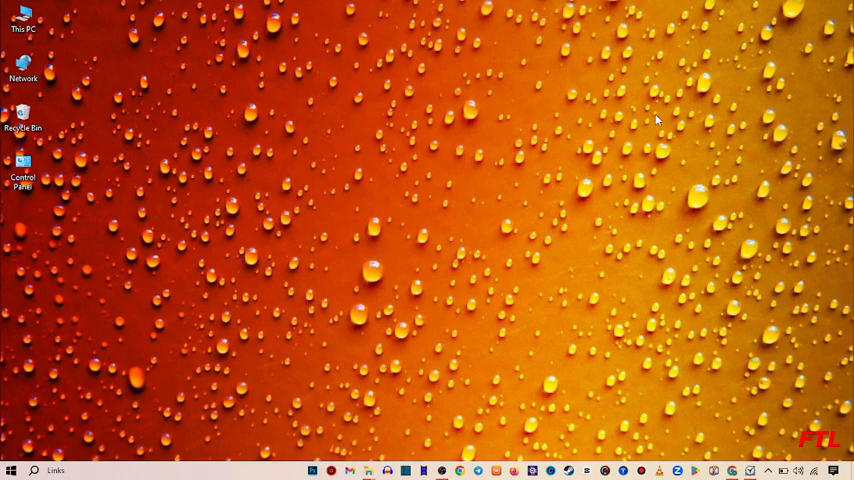
mouse_move(48, 456)
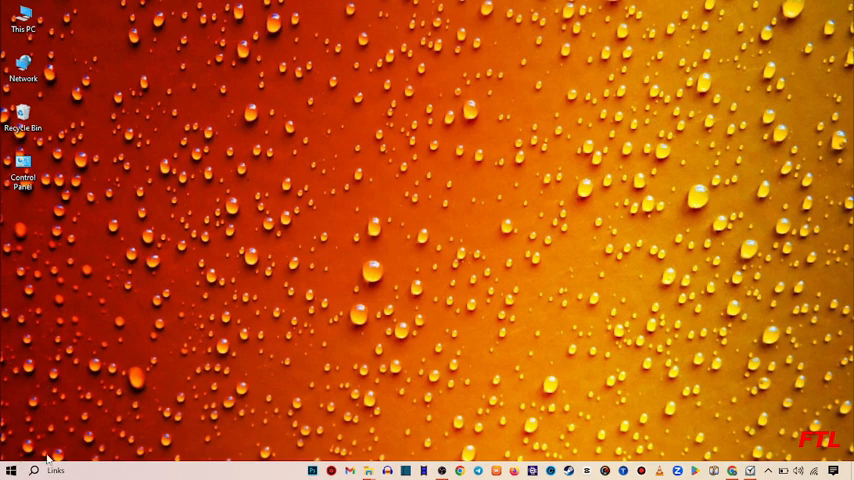
Launch Windows Settings from the Start menu to reach its home page of categories
left_click(12, 470)
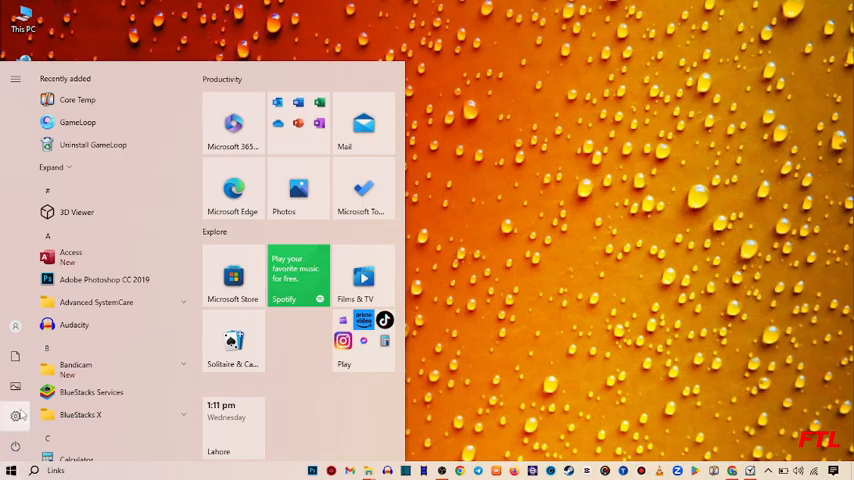
left_click(14, 416)
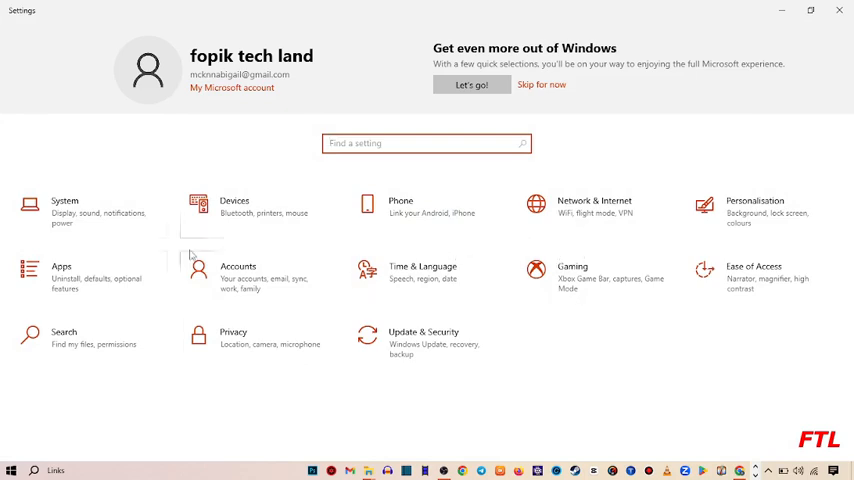
mouse_move(8, 288)
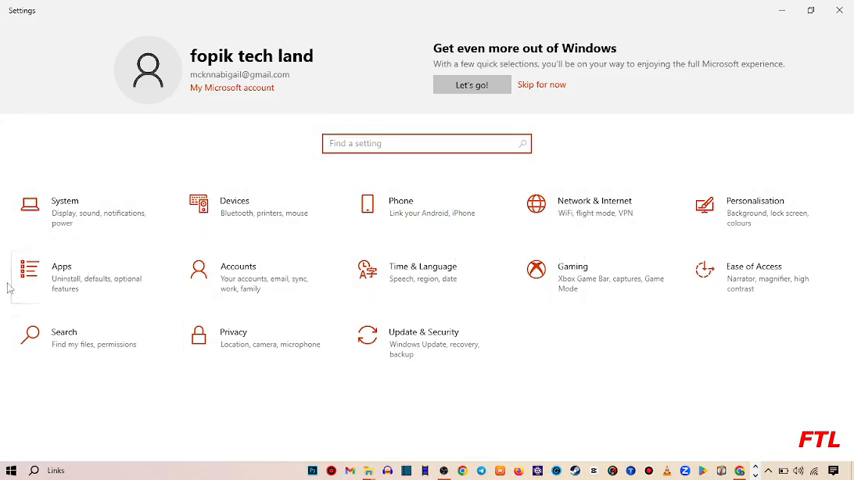
Enter the Apps category, landing on the Startup apps list
left_click(60, 270)
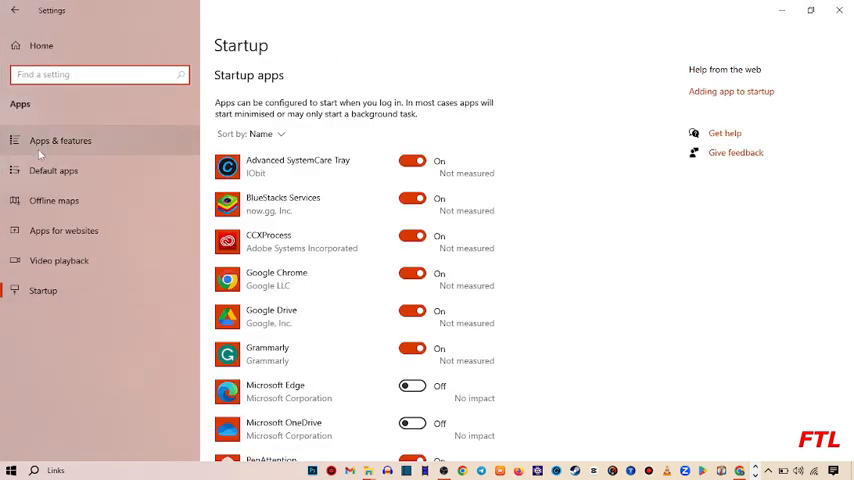
mouse_move(52, 170)
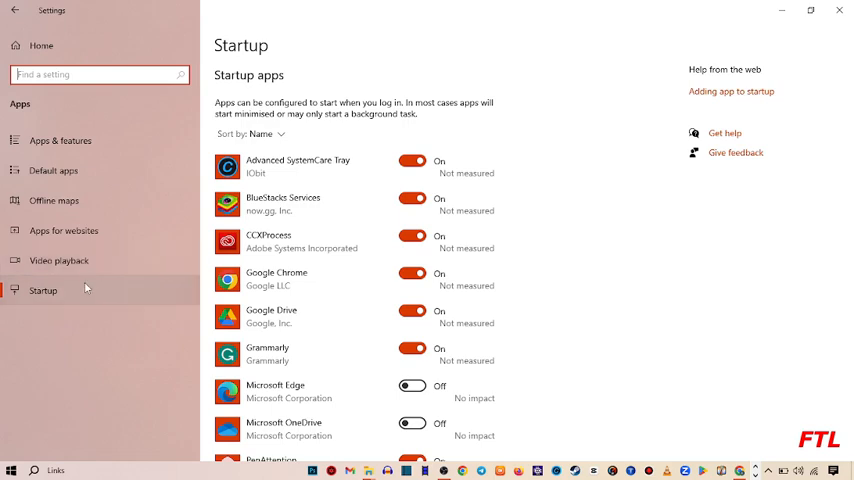
mouse_move(60, 140)
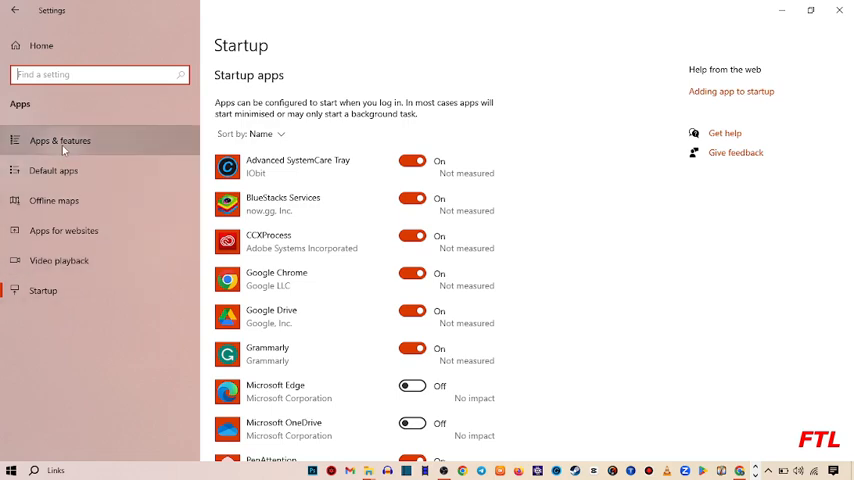
Show the Apps & features list and scroll down to the Microsoft Store entry
left_click(60, 140)
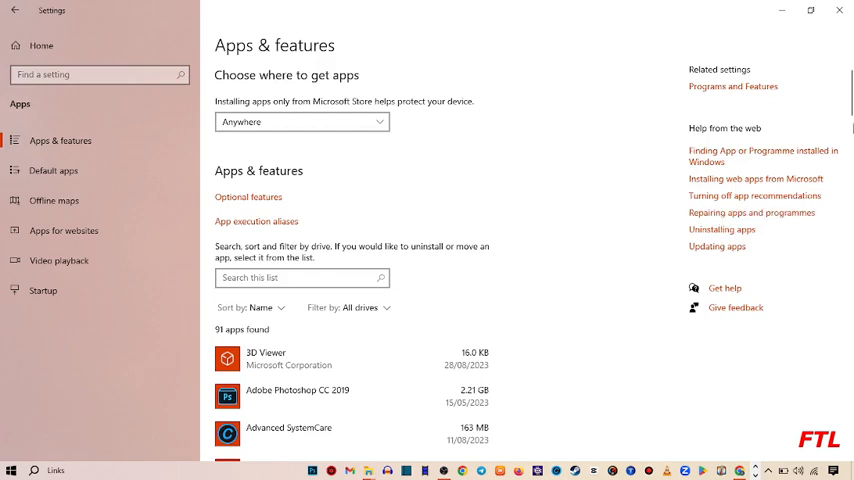
scroll("down", 3)
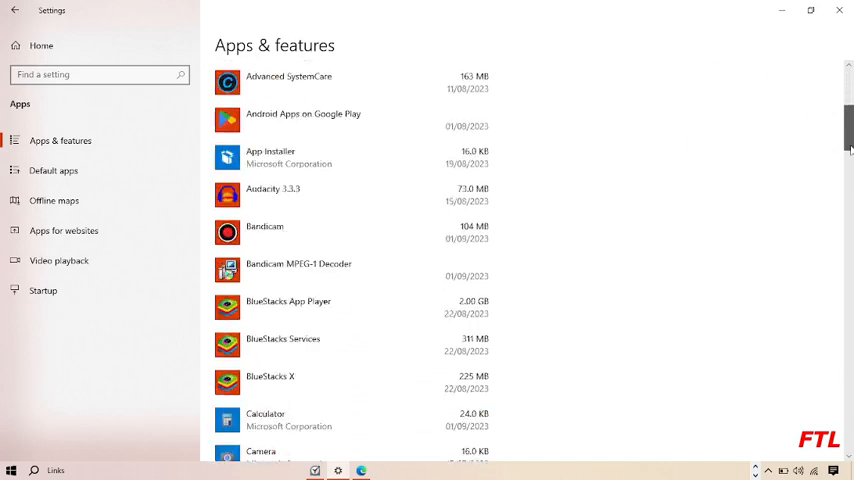
scroll("down", 3)
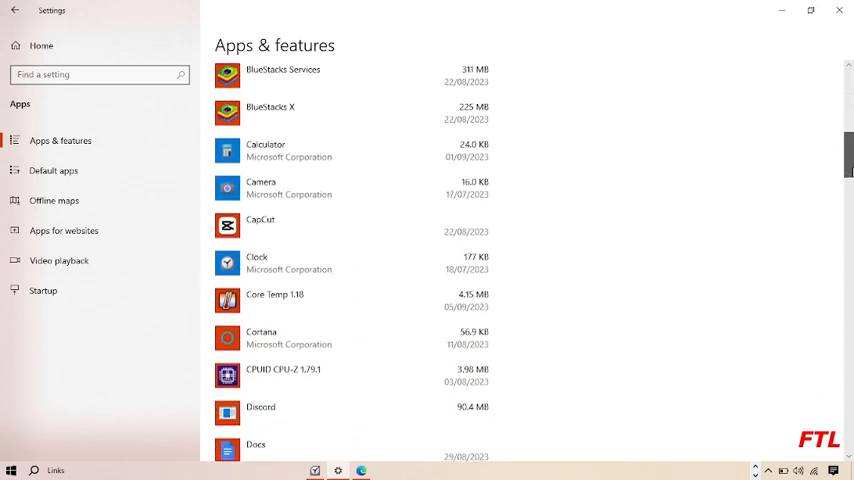
scroll("down", 3)
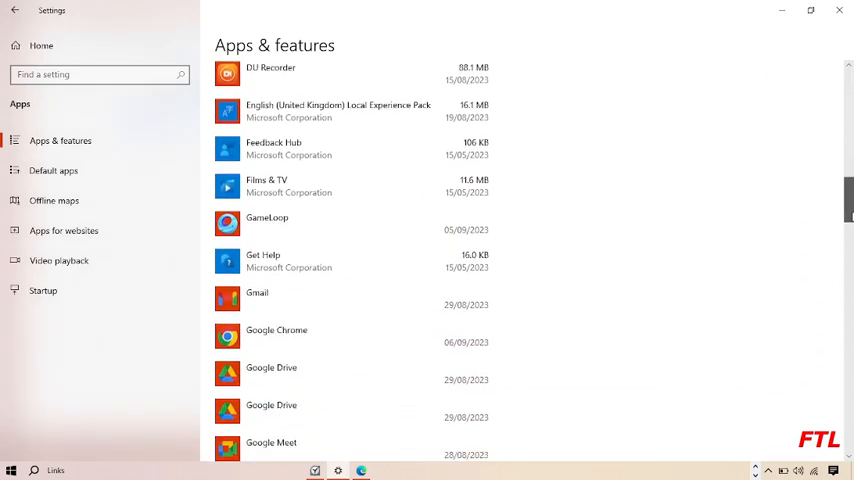
scroll("down", 3)
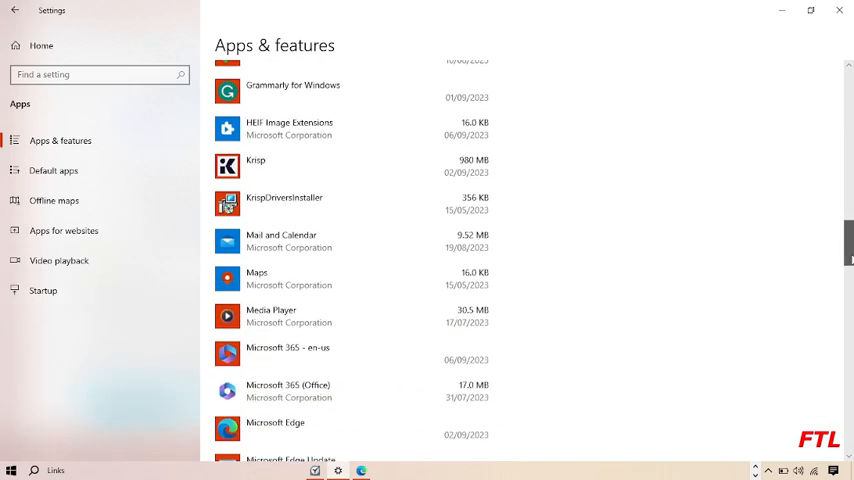
scroll("down", 3)
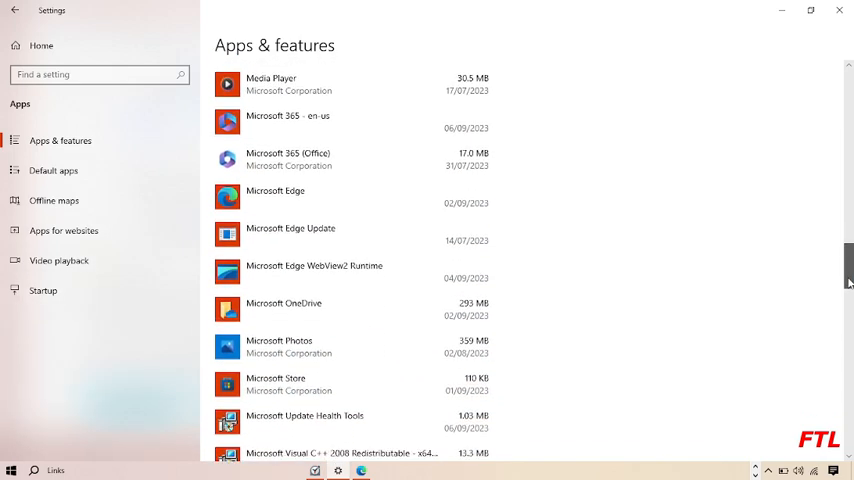
scroll("down", 3)
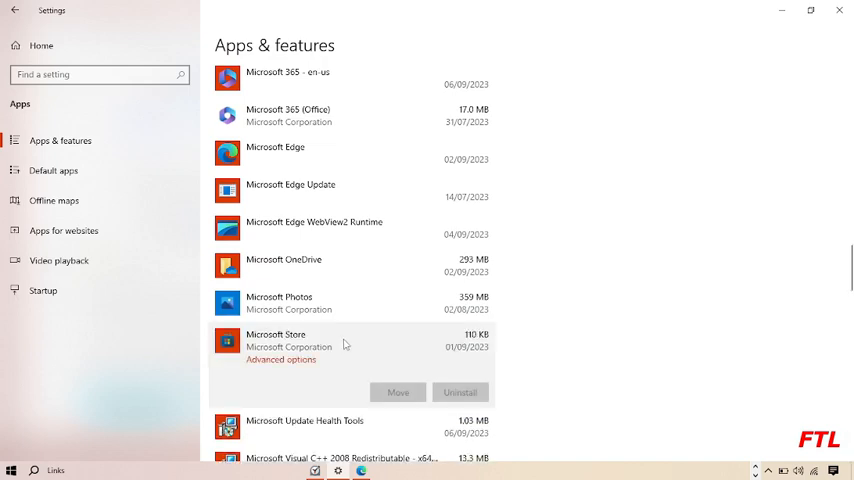
mouse_move(336, 352)
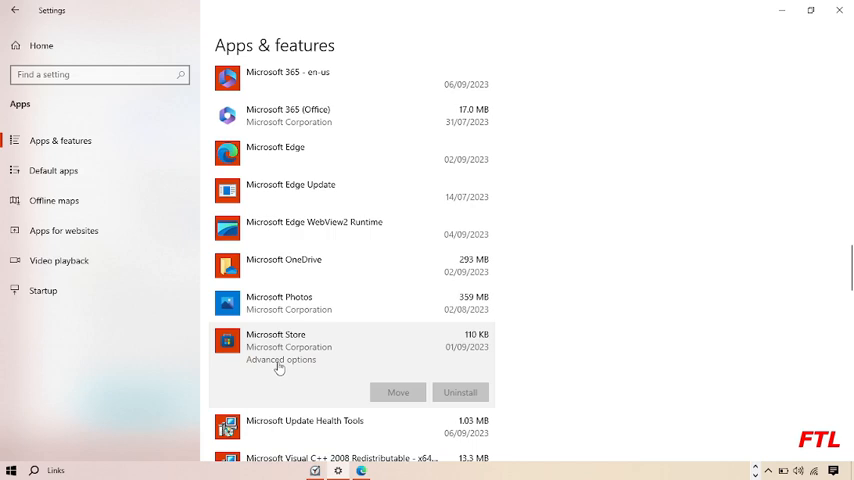
Go to Microsoft Store's Advanced options and scroll down toward the Reset section
left_click(280, 360)
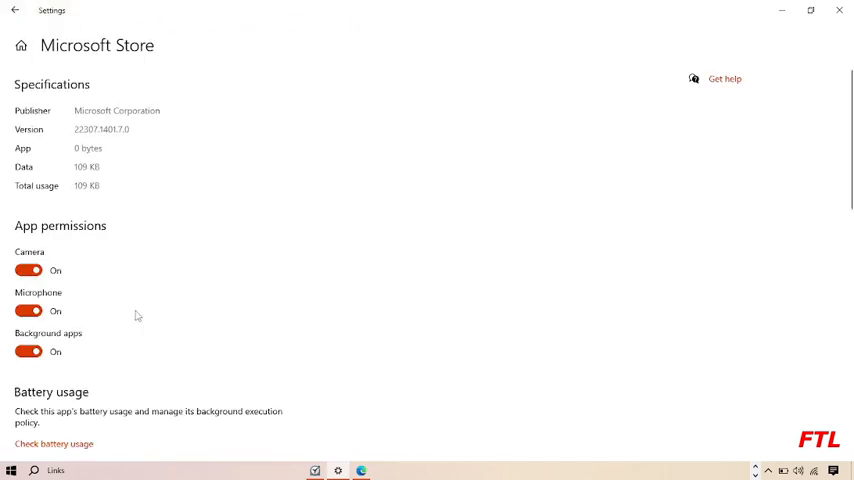
mouse_move(340, 208)
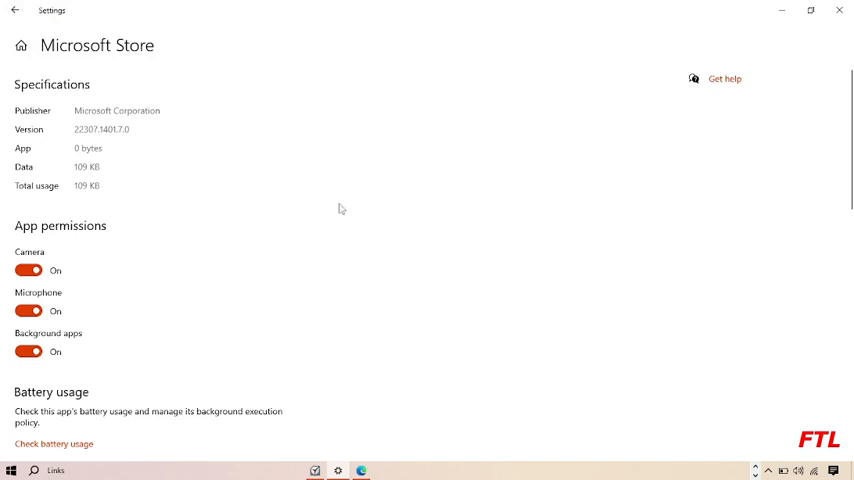
mouse_move(36, 224)
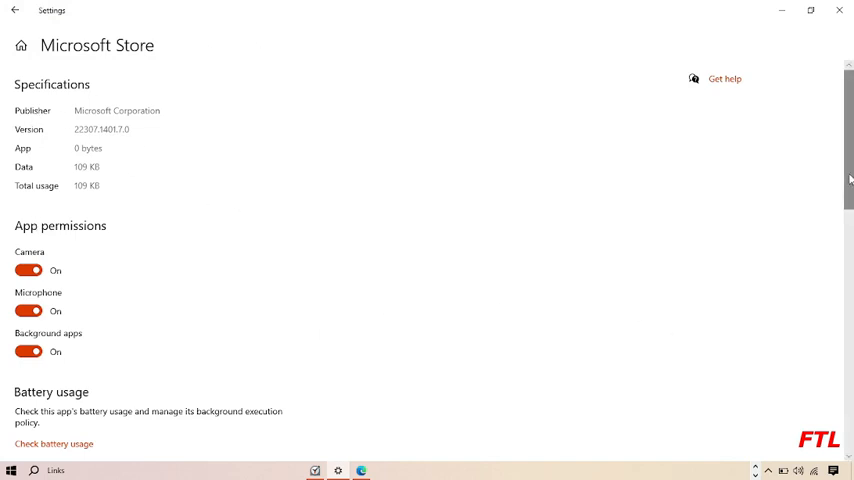
scroll("down", 3)
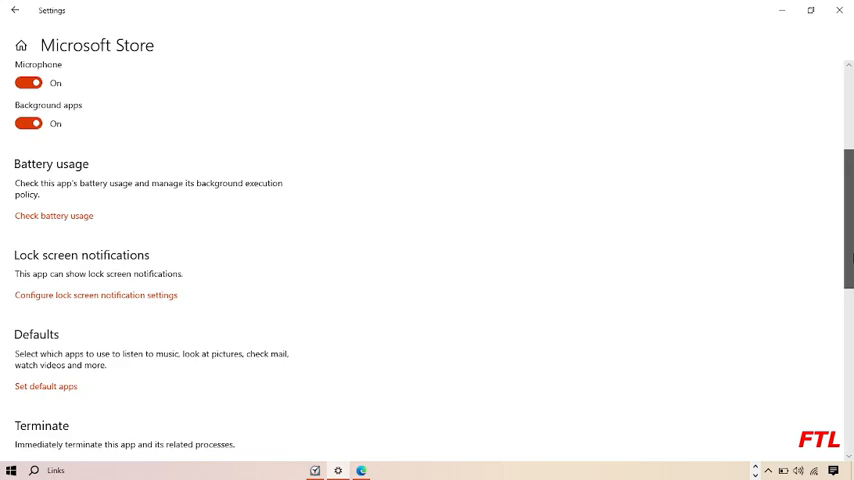
scroll("down", 3)
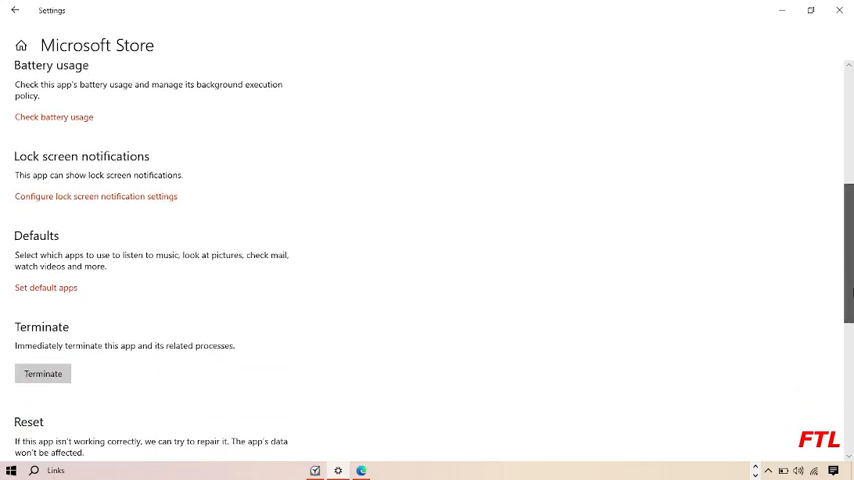
Reset Microsoft Store, then minimize Settings and Edge to return to the desktop
scroll("down", 3)
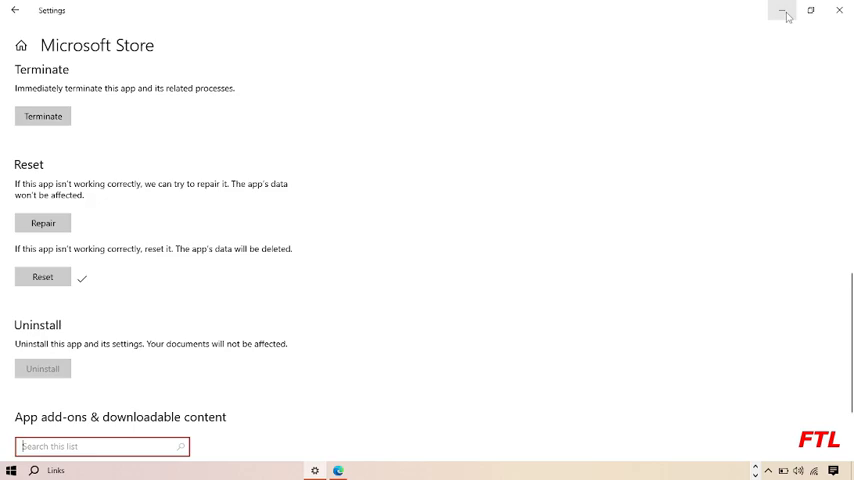
left_click(786, 10)
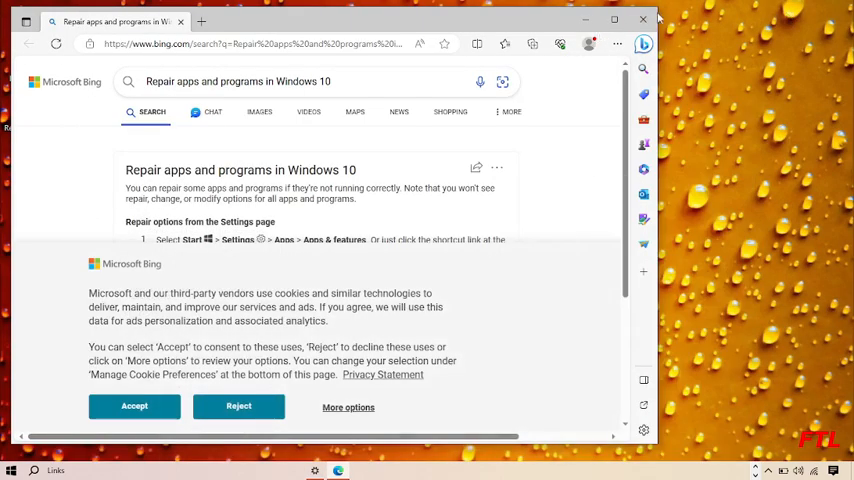
left_click(644, 20)
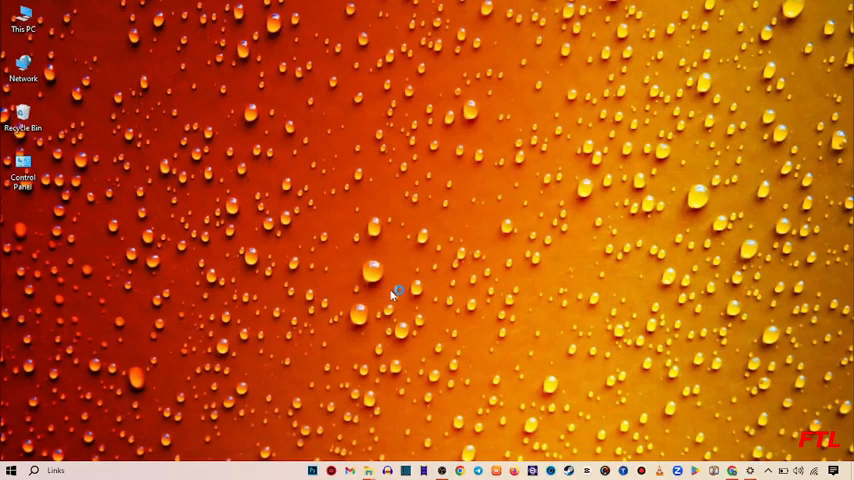